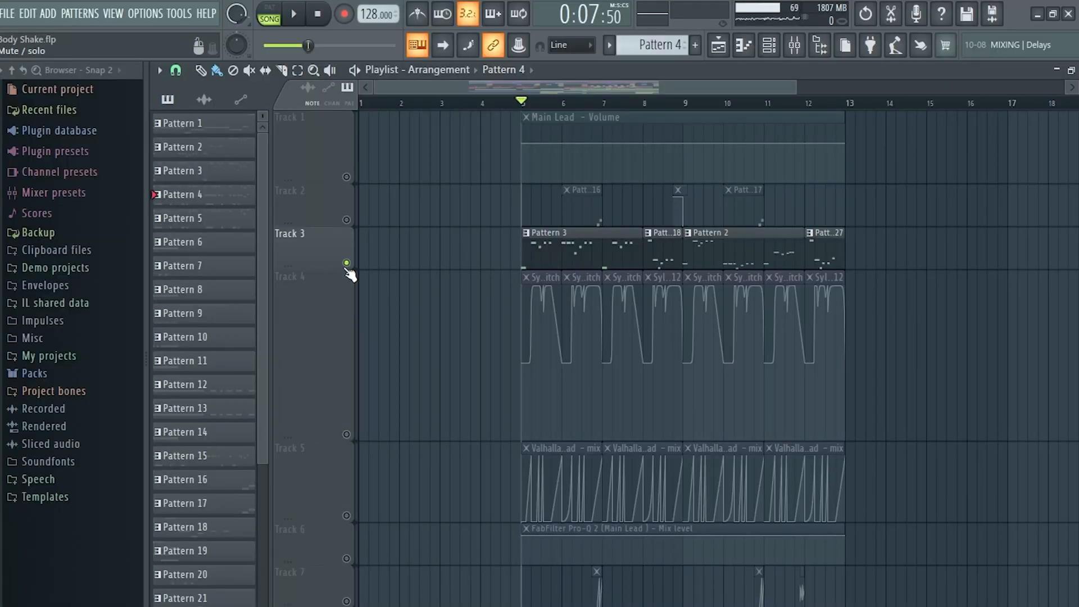
- Select Pattern 3 on the lead track and show the Drop Lead 1 mixer insert
left_click(184, 170)
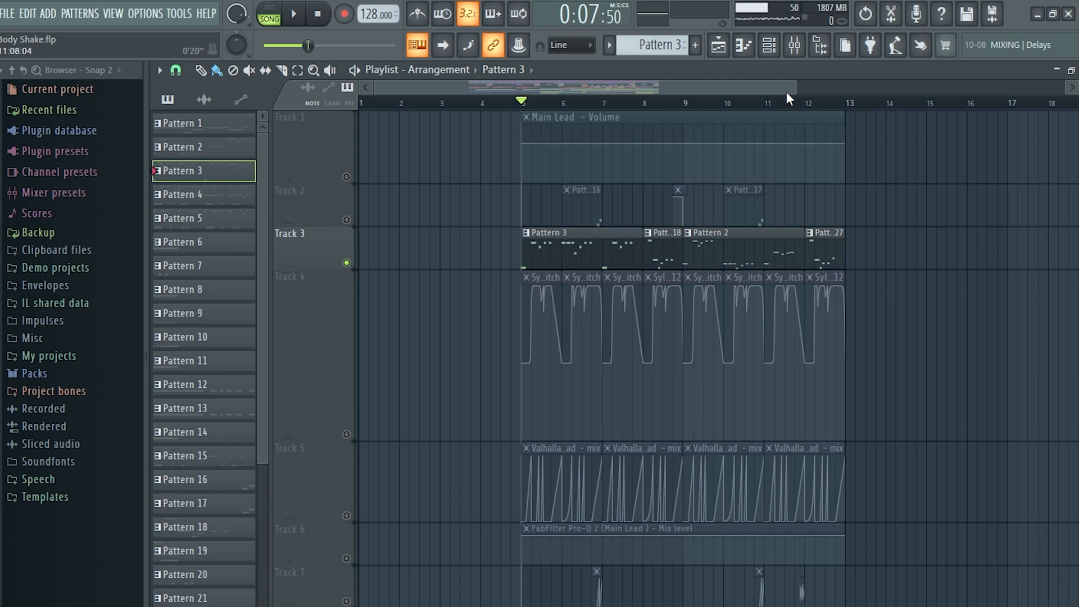
left_click(793, 45)
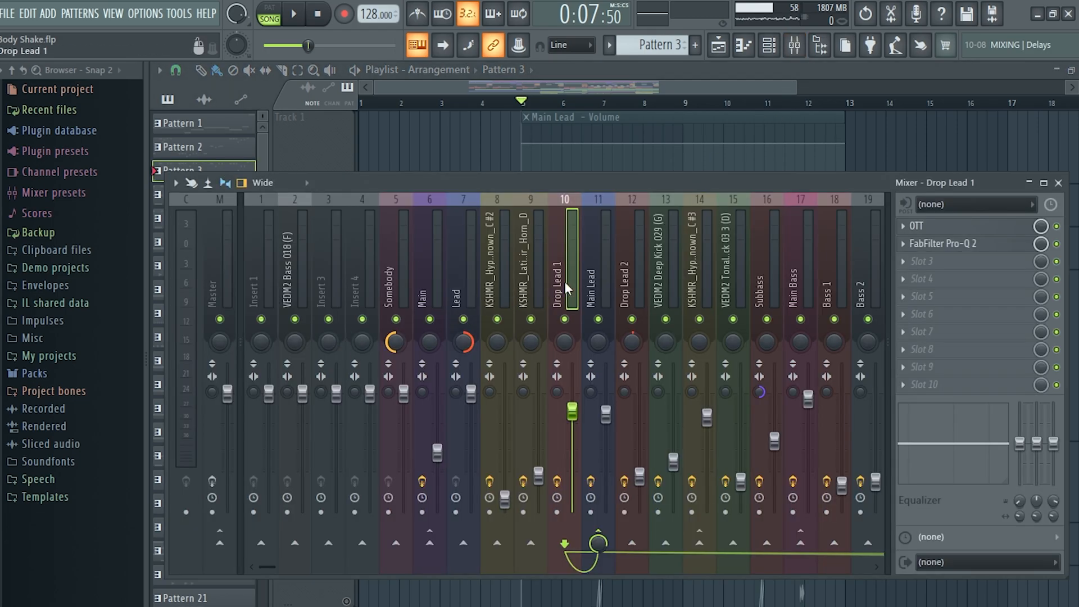
- Scroll the playlist to the Sylenth1 #2 channel pitch automation on Track 4
scroll("right", 3)
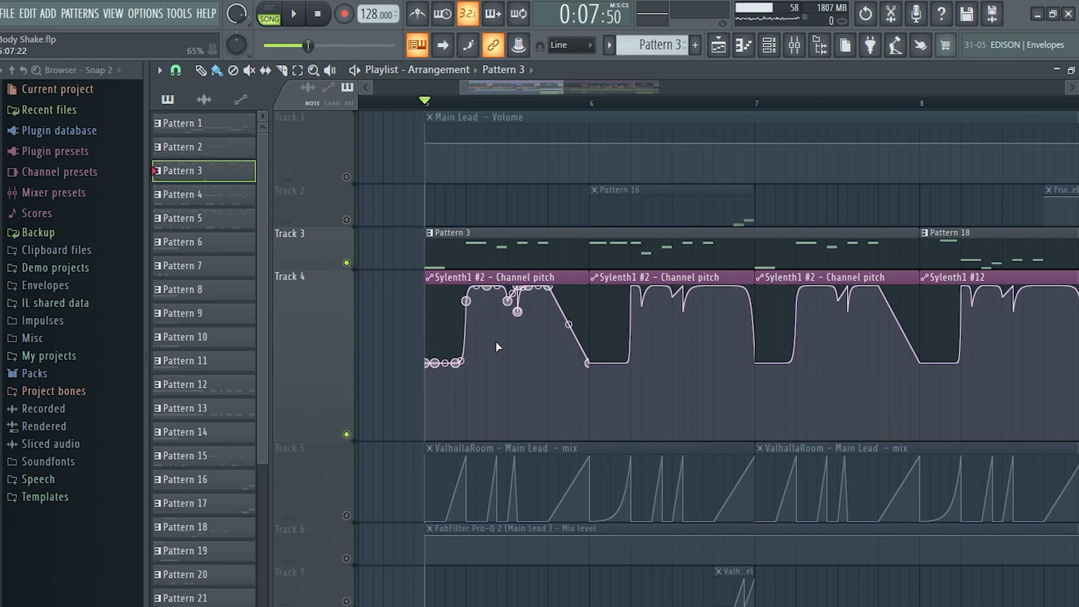
- Scroll the playlist down to Tracks 7–17 with the drum clips, Patterns 4, 15 and 5
scroll("down", 3)
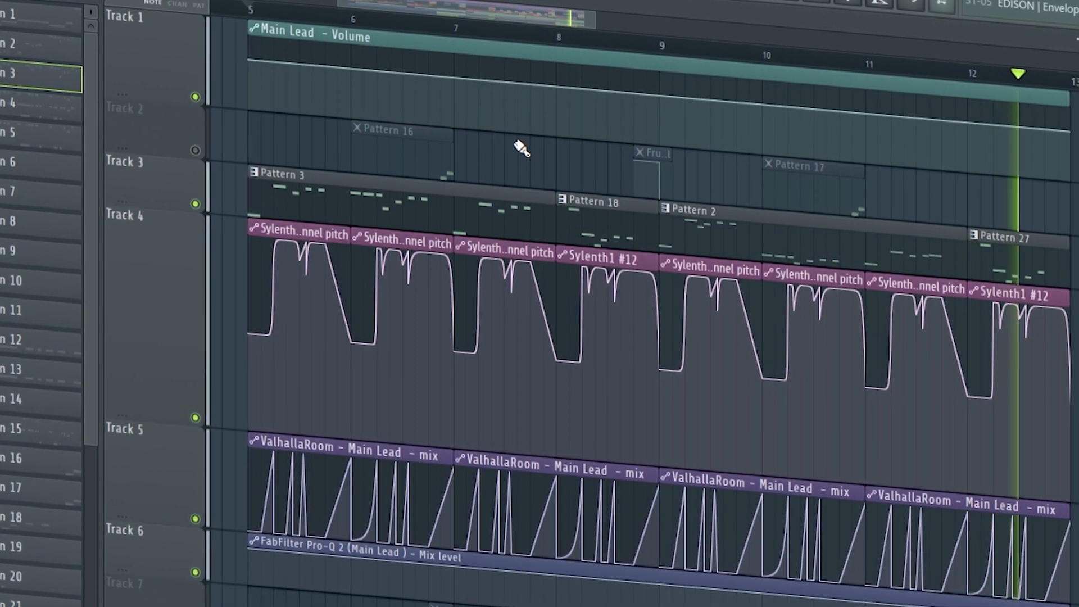
scroll("down", 3)
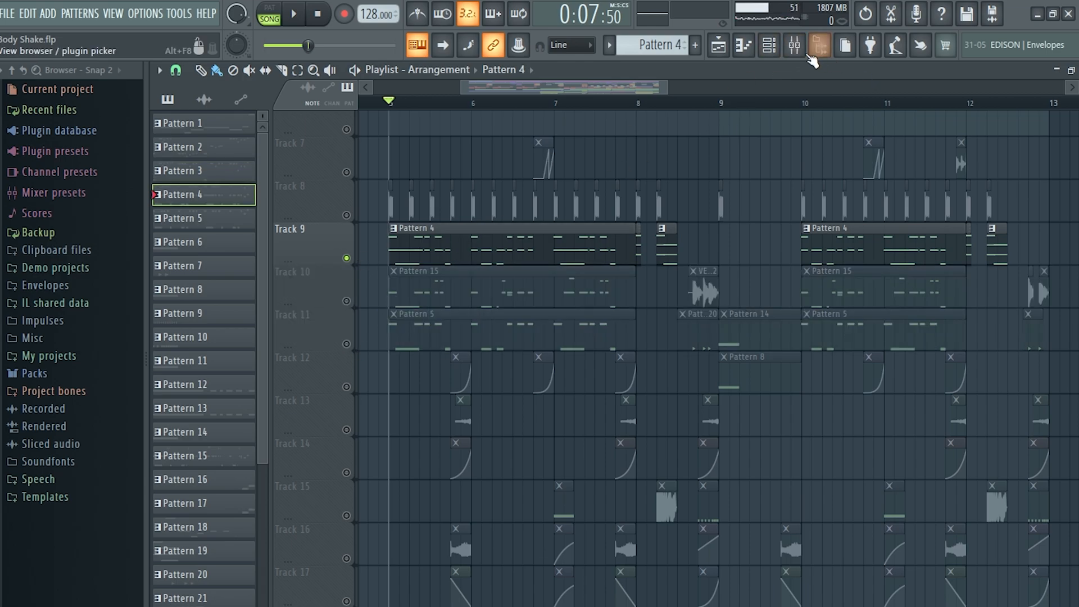
left_click(792, 45)
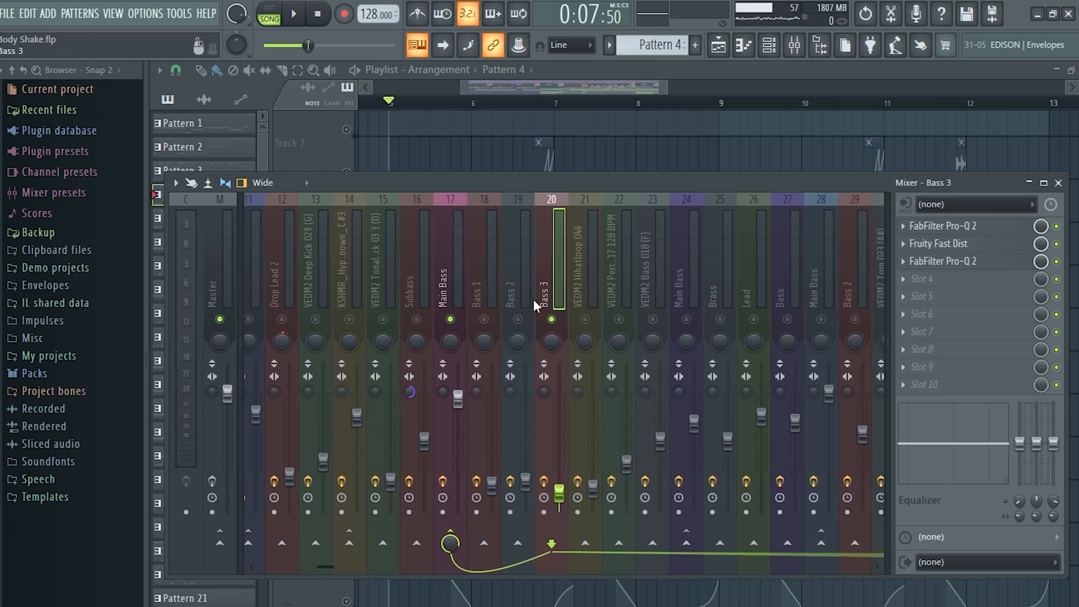
left_click(294, 13)
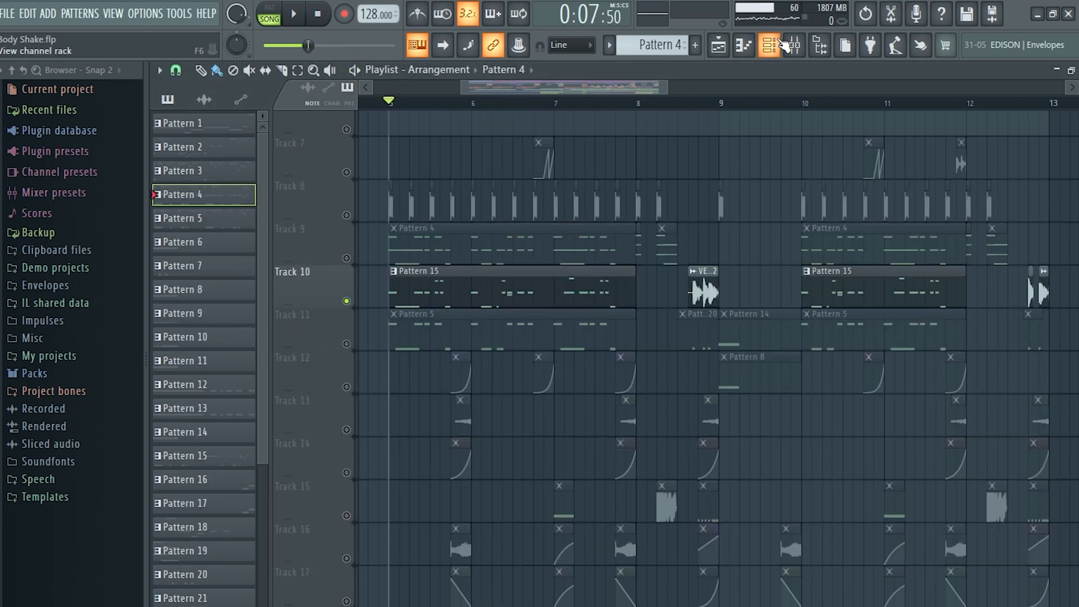
left_click(794, 45)
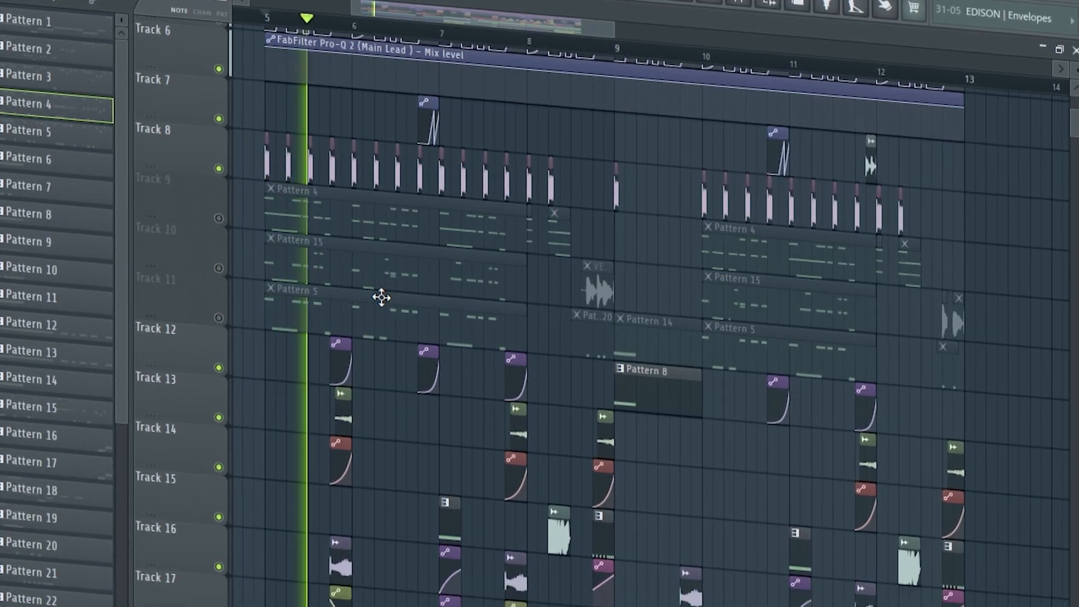
scroll("down", 3)
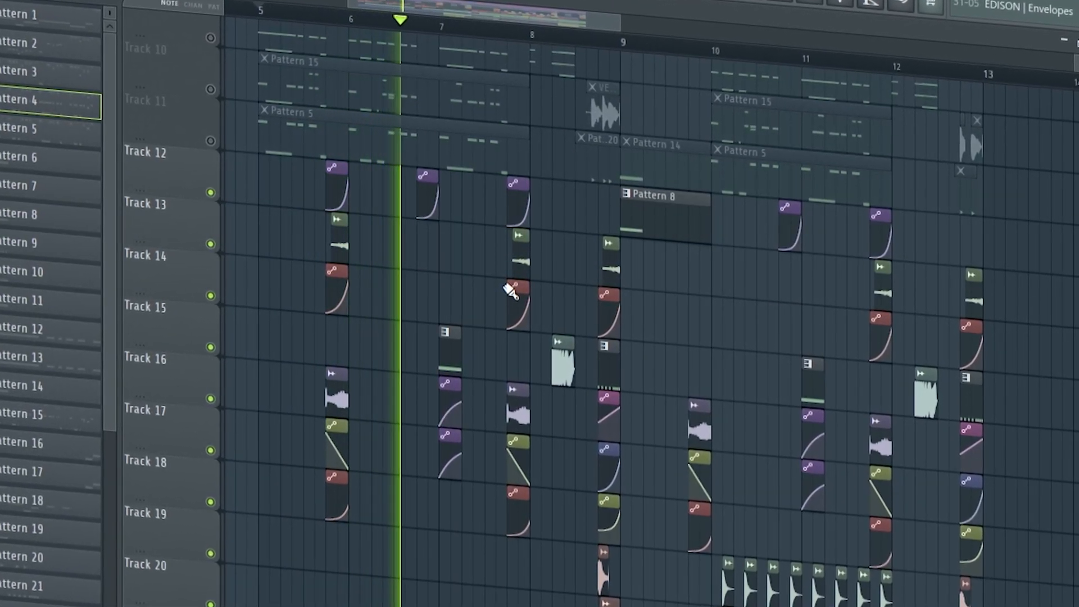
scroll("down", 3)
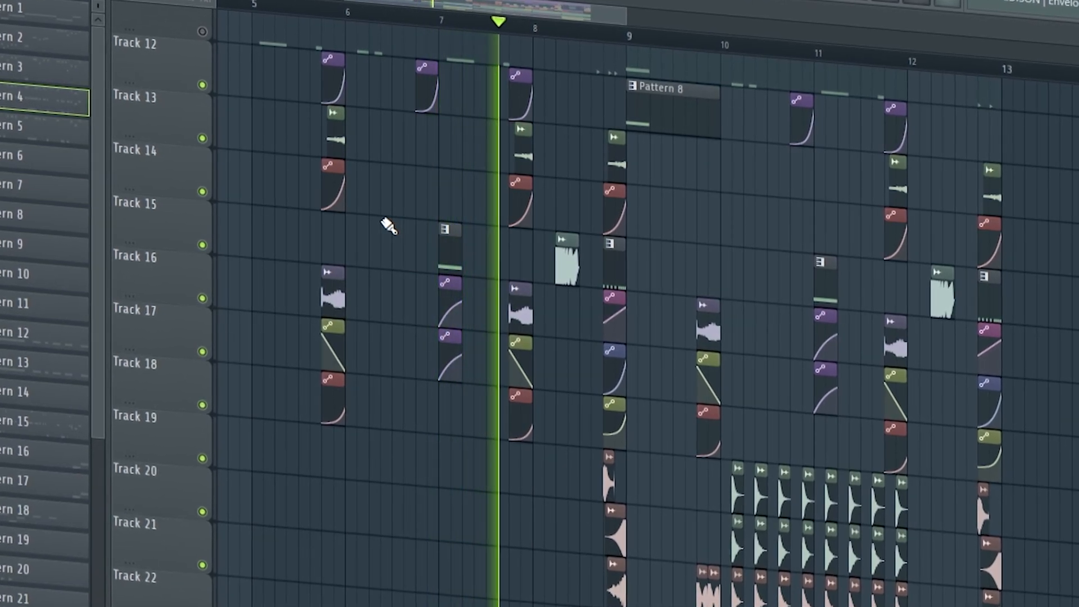
scroll("down", 3)
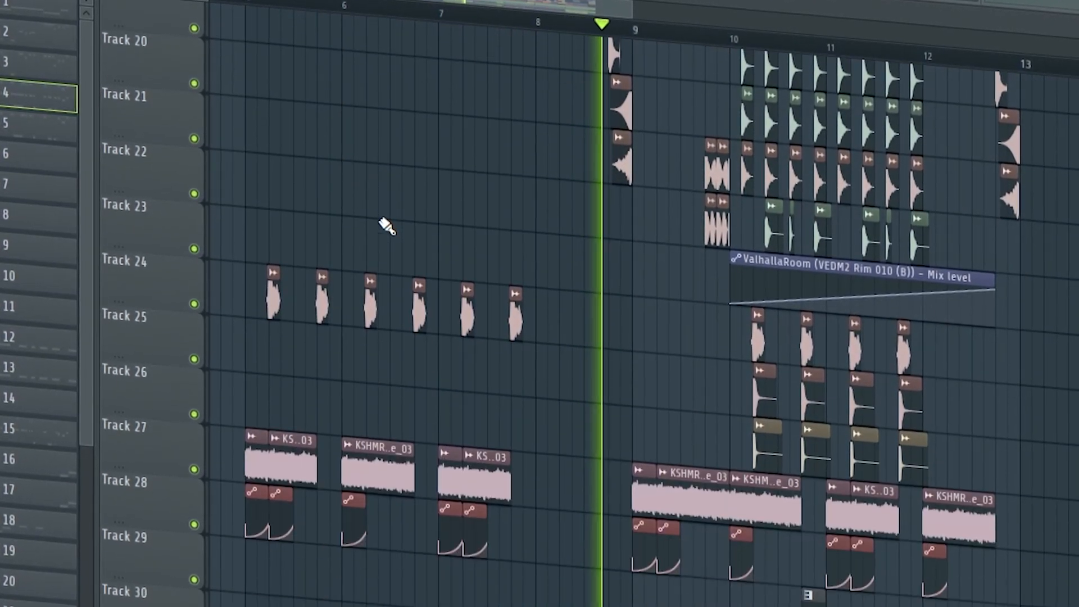
scroll("down", 3)
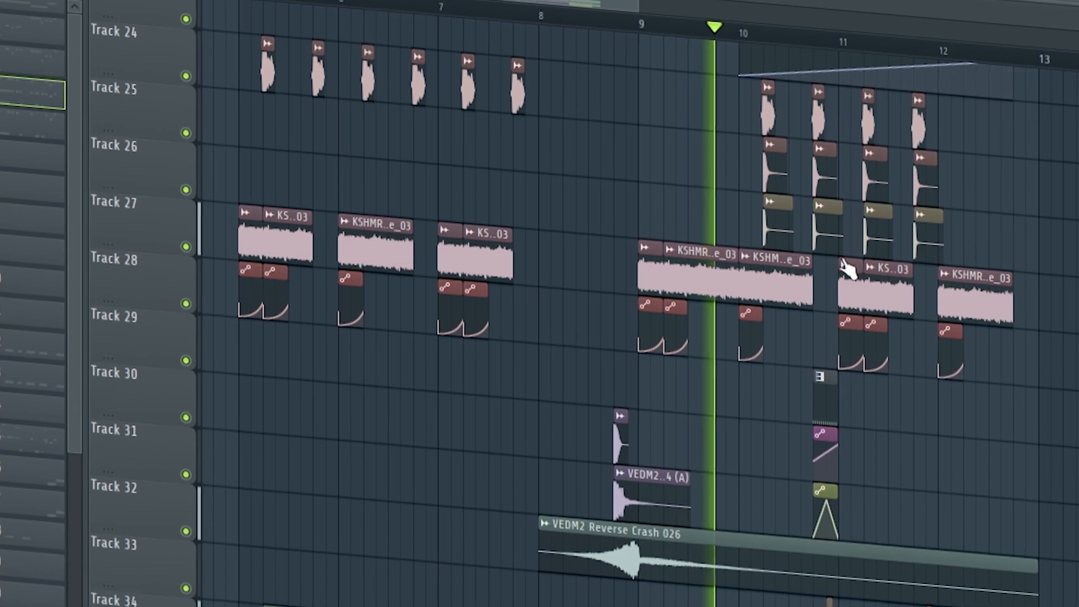
scroll("down", 3)
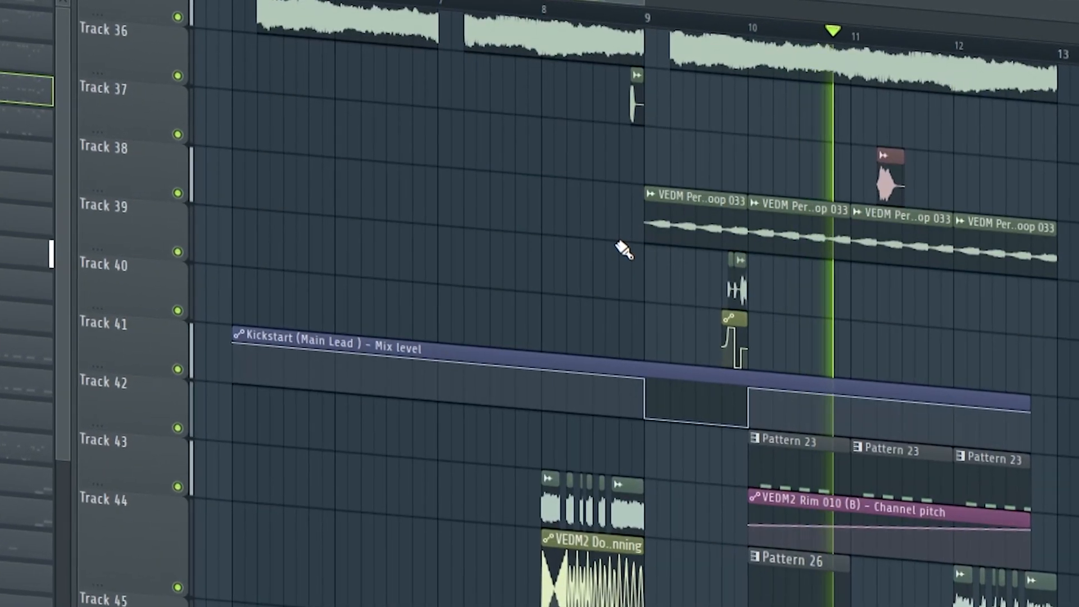
scroll("down", 3)
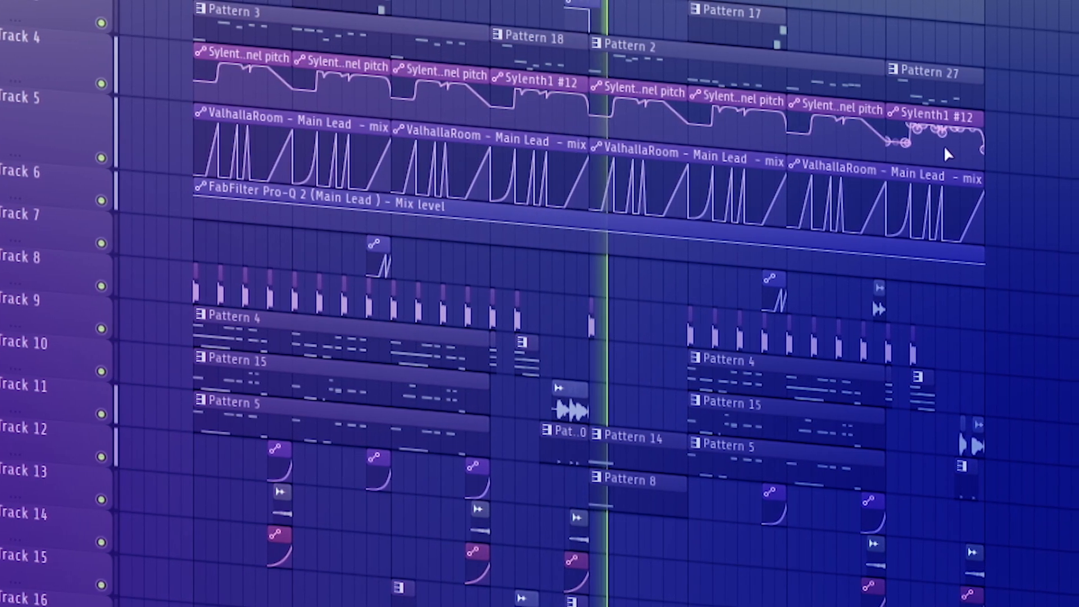
scroll("left", 3)
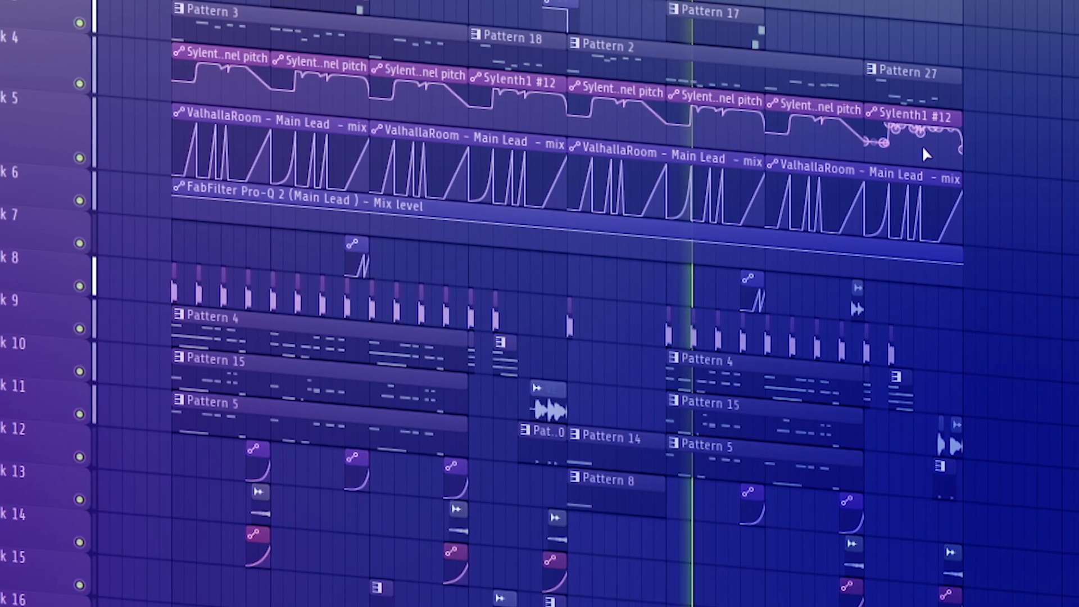